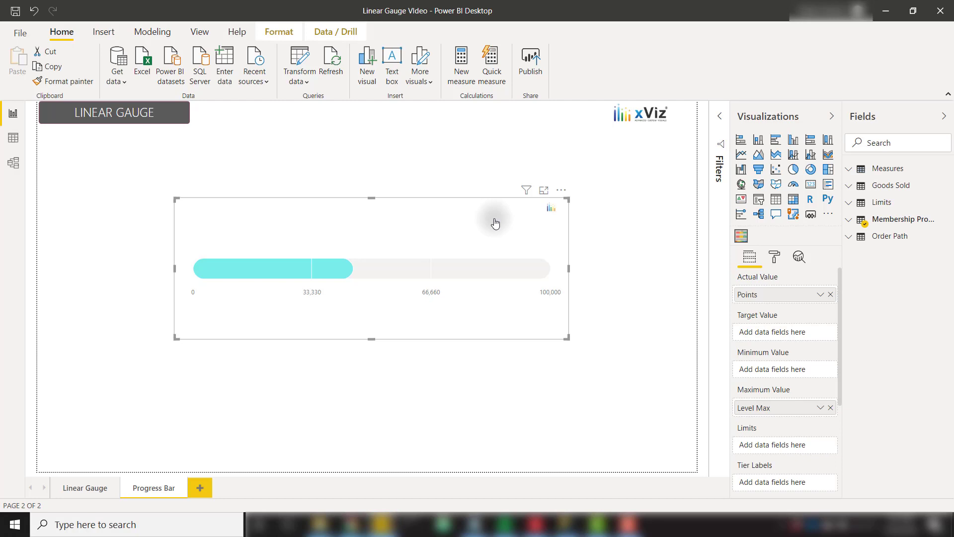
Under Custom Data Labels, name the progress bar's bands Bronze and Silver.
click(774, 256)
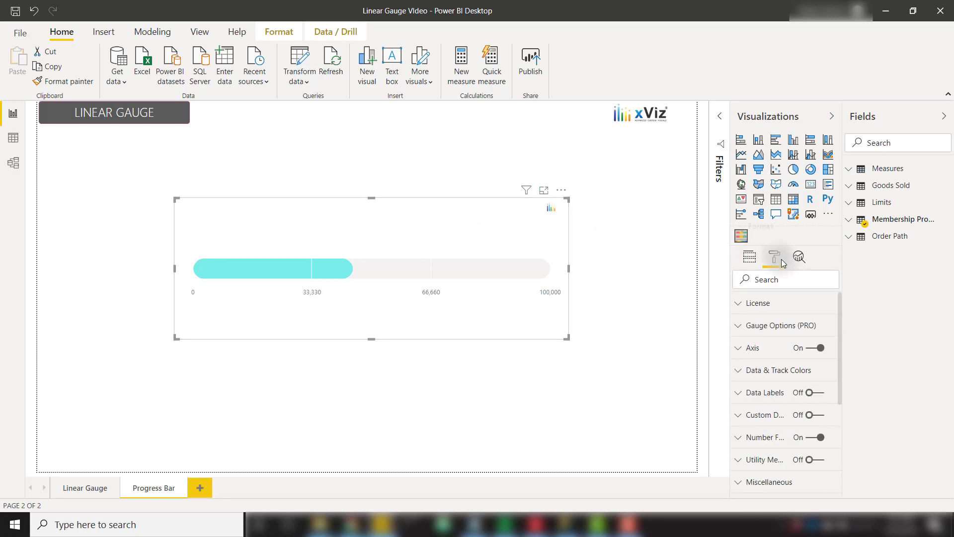
scroll(down, 3)
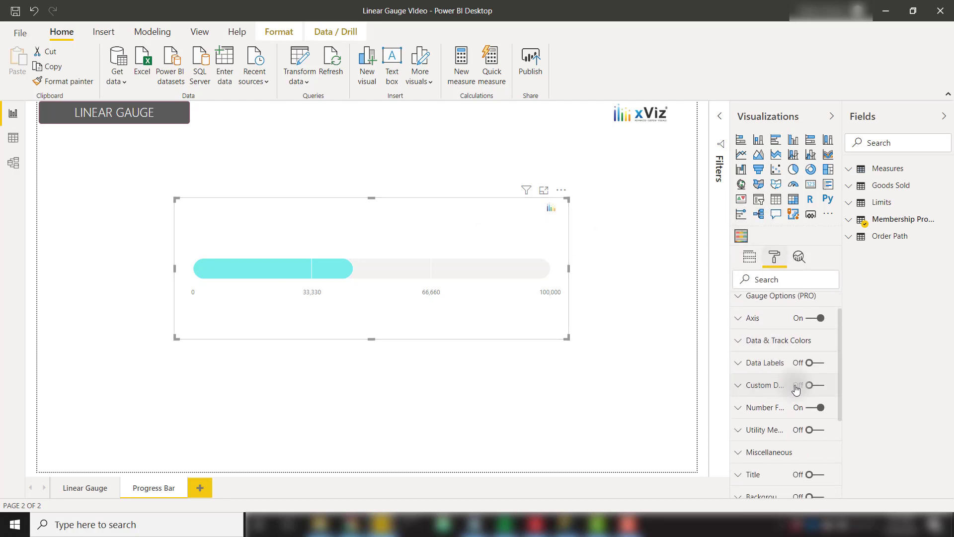
click(814, 385)
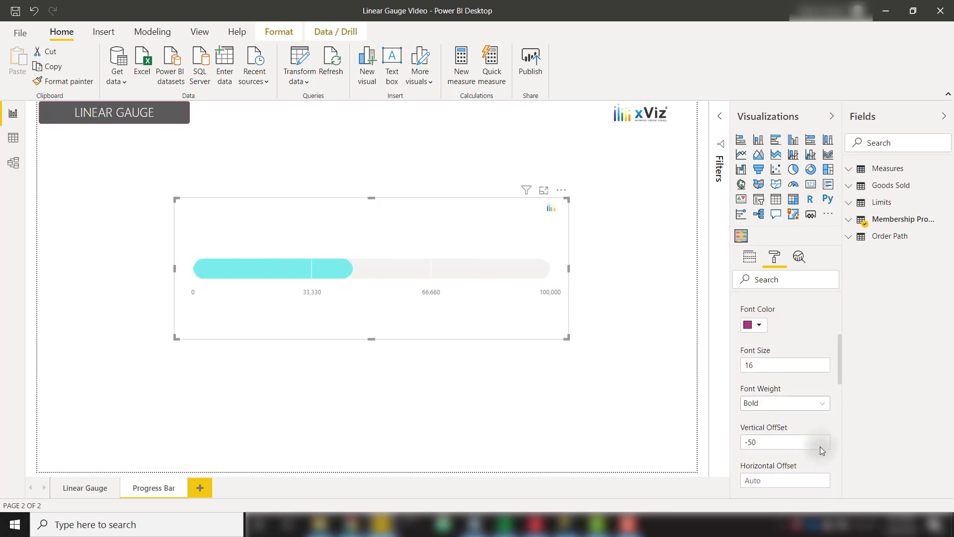
scroll(down, 3)
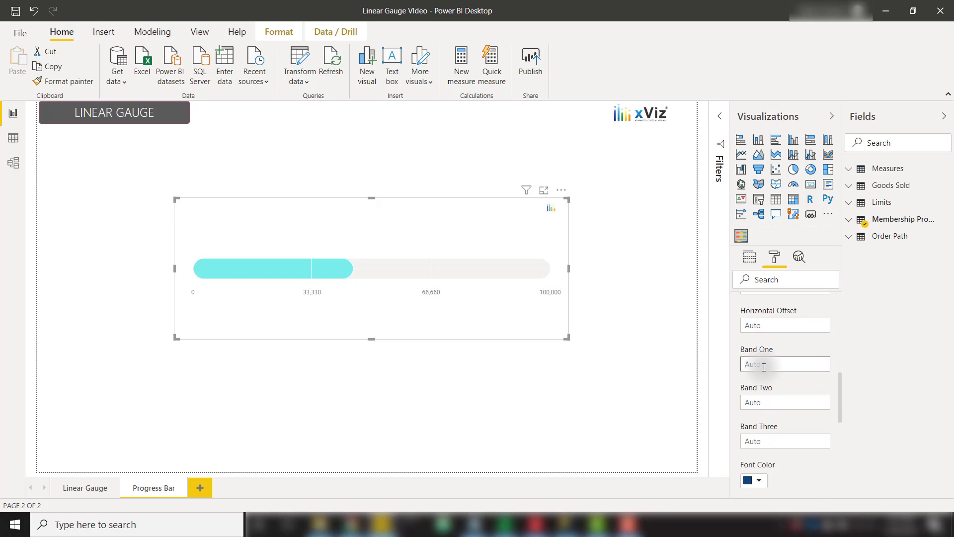
text(B)
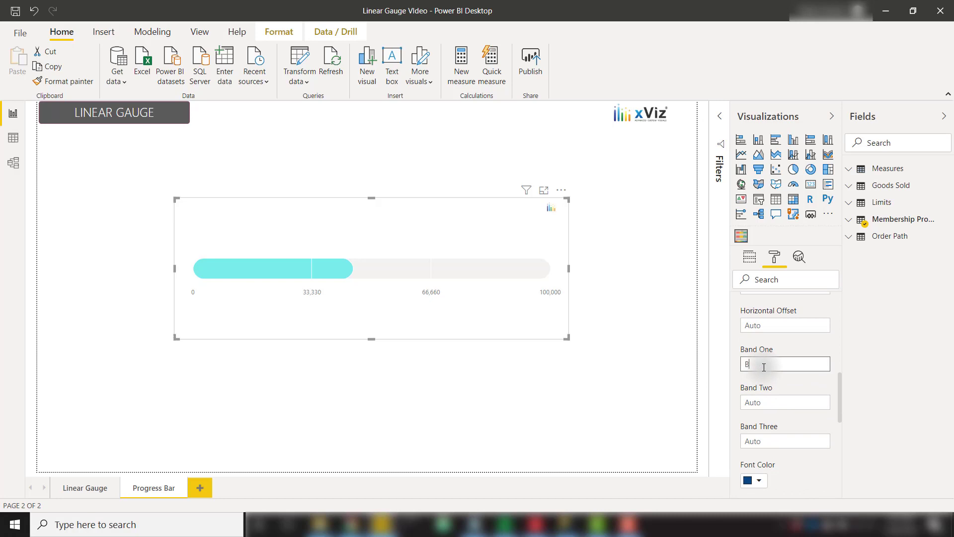
text(ronze)
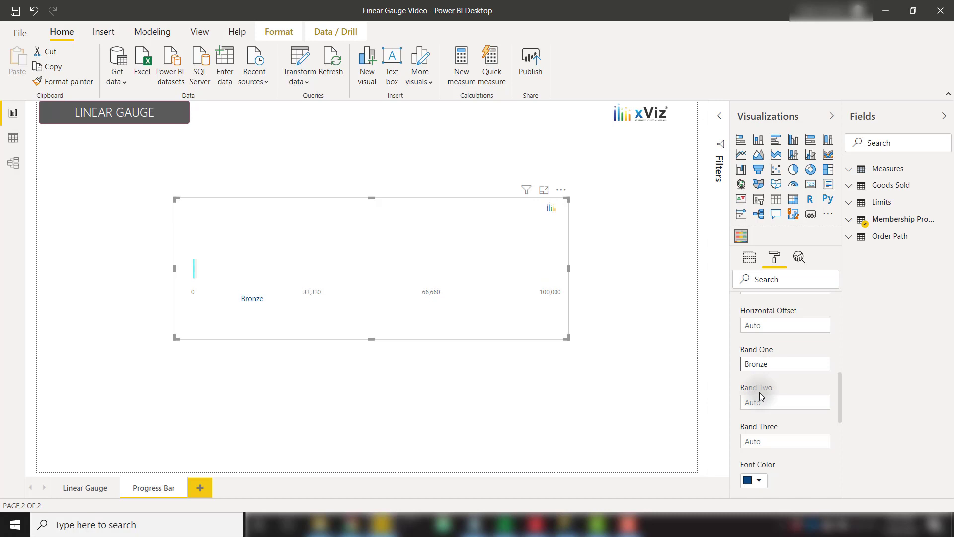
text(Silver)
click(785, 441)
text(Gold)
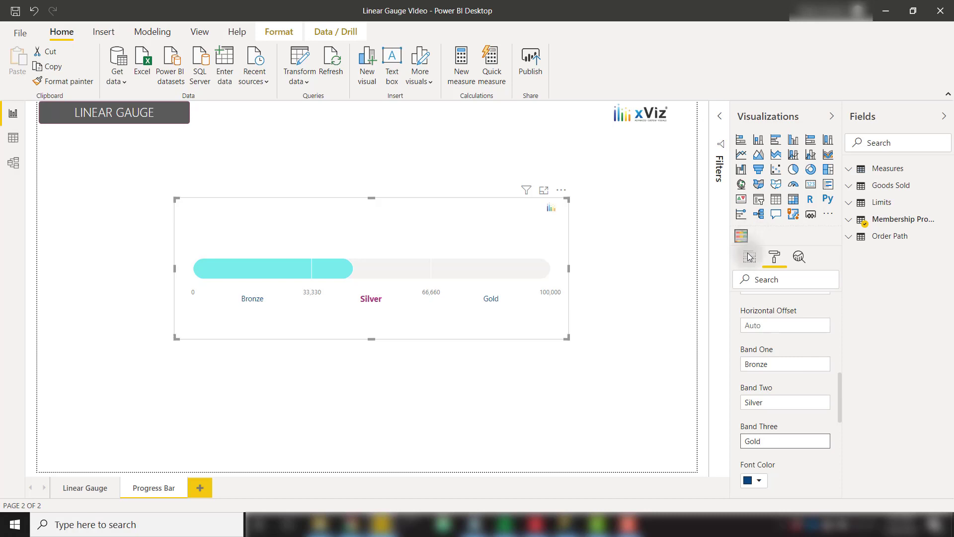
Add the Tier1 and Tier2 measures from the Measures table as tier labels.
click(749, 257)
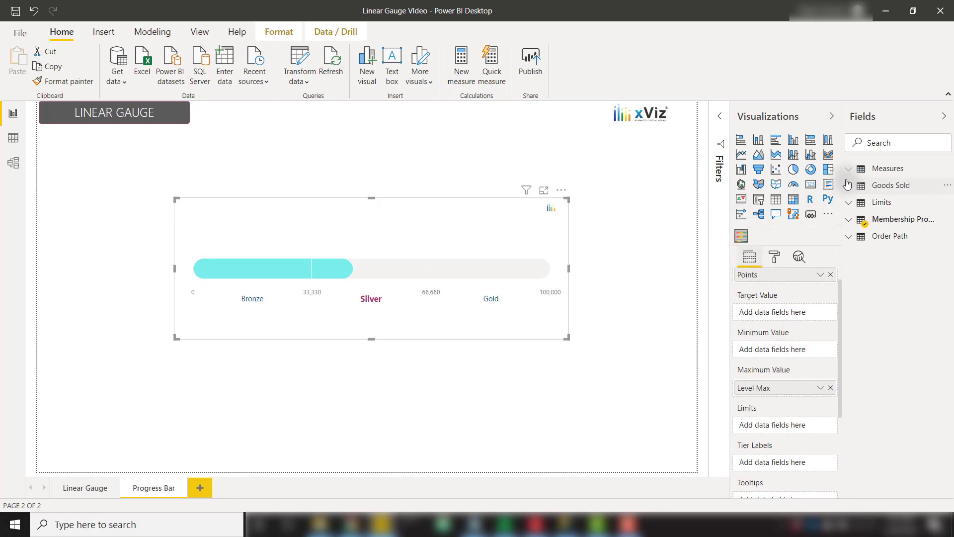
click(848, 168)
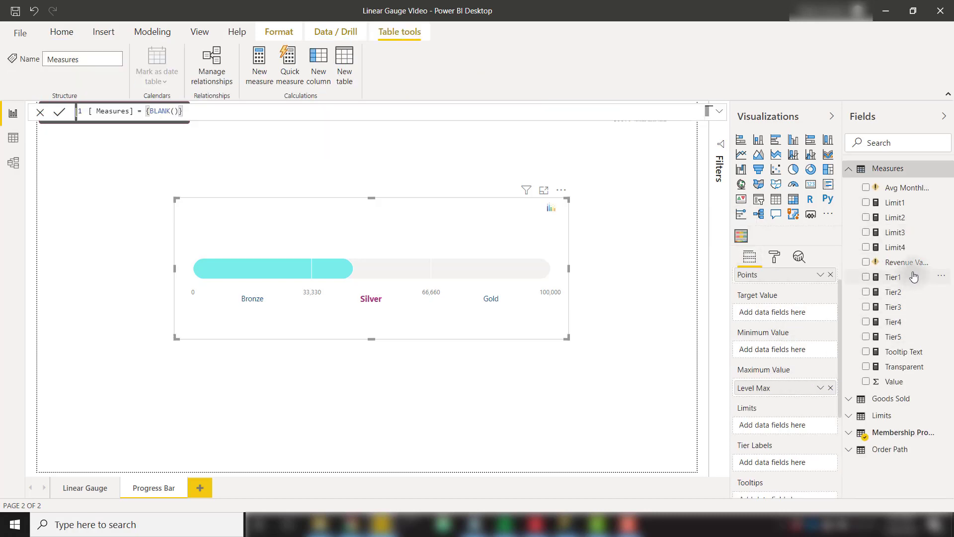
click(865, 277)
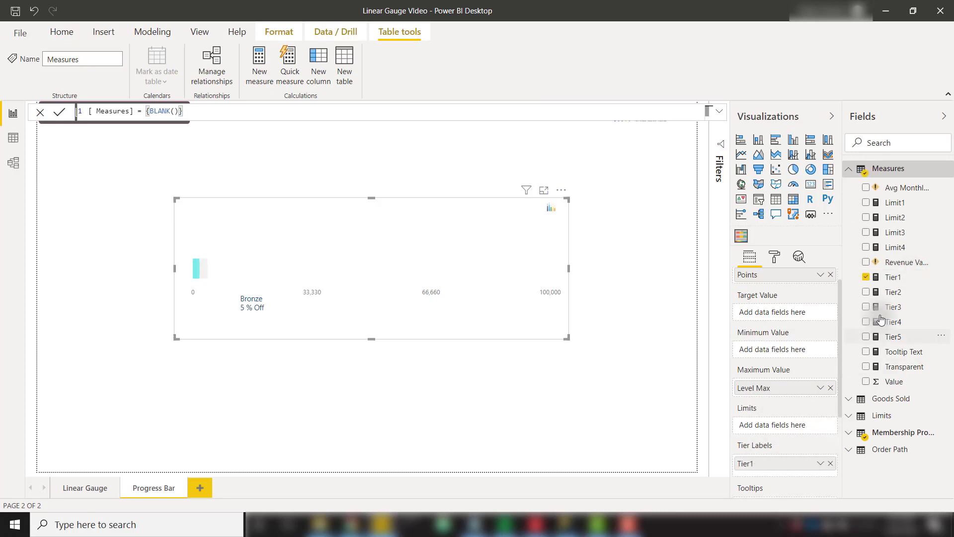
click(866, 292)
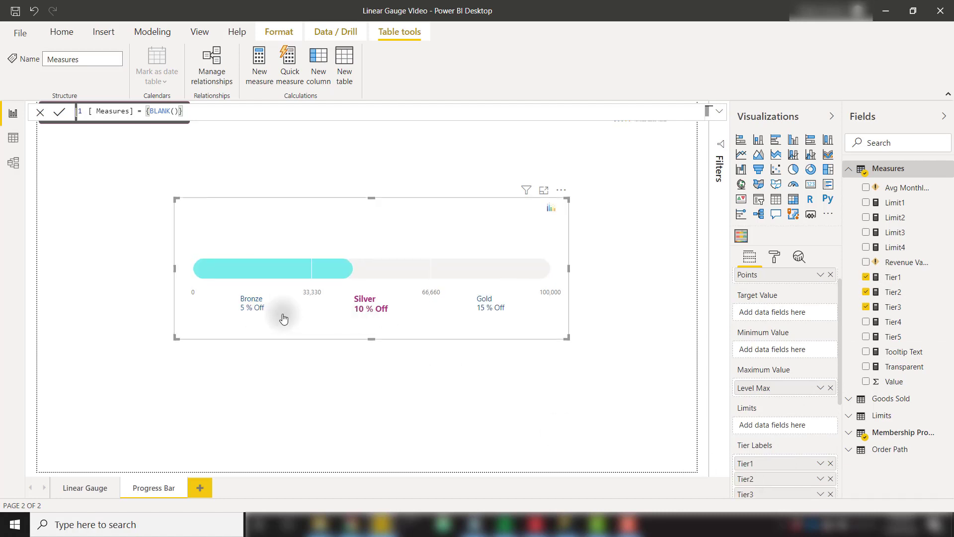
mouse_move(516, 312)
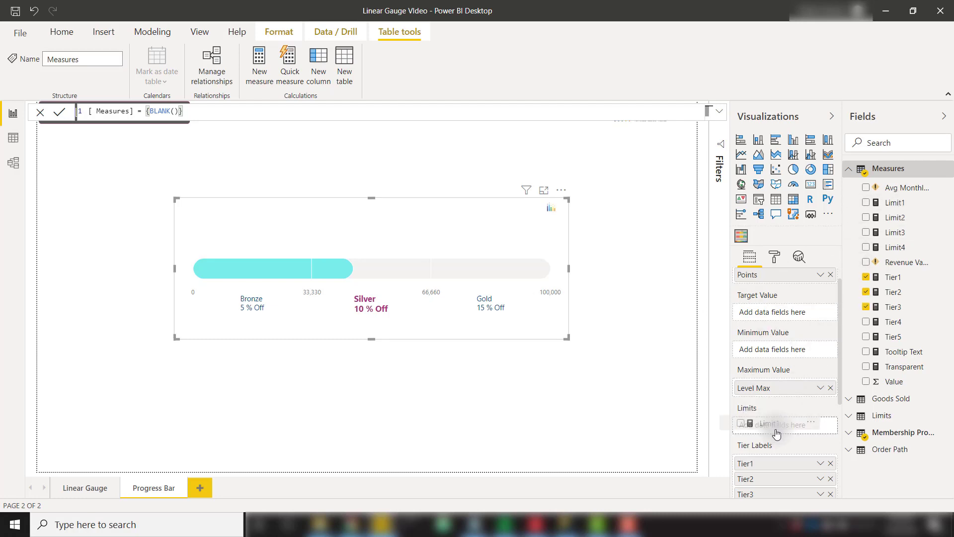
Add Limit1 and Limit2 as band limits, splitting the bar at 30,000 and 70,000.
click(867, 203)
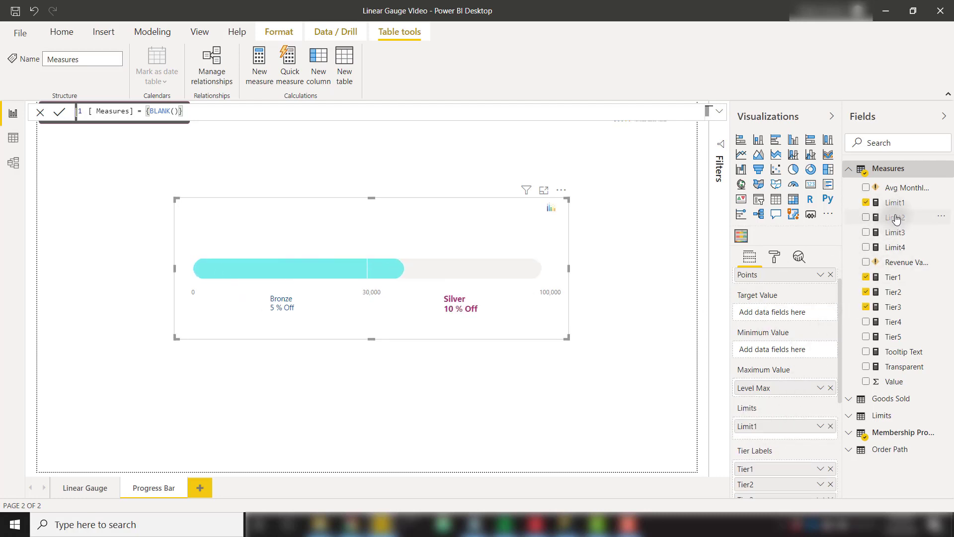
click(866, 217)
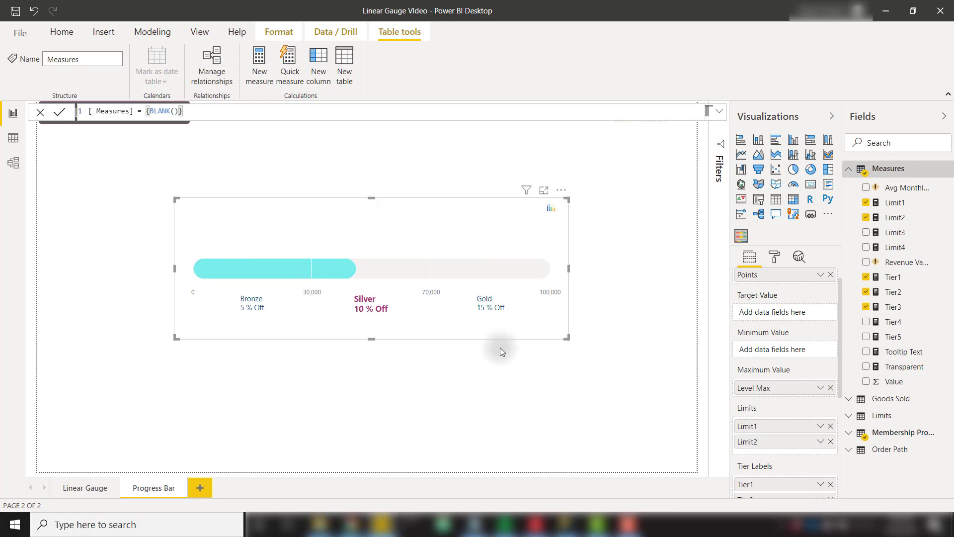
mouse_move(431, 302)
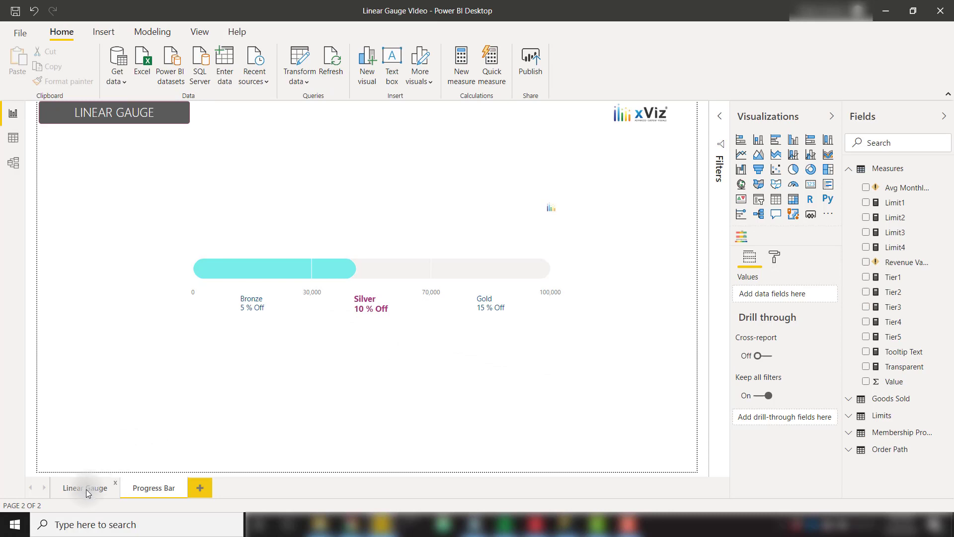
On the Linear Gauge page, switch the gauge's Data Labels on and expand them.
click(84, 487)
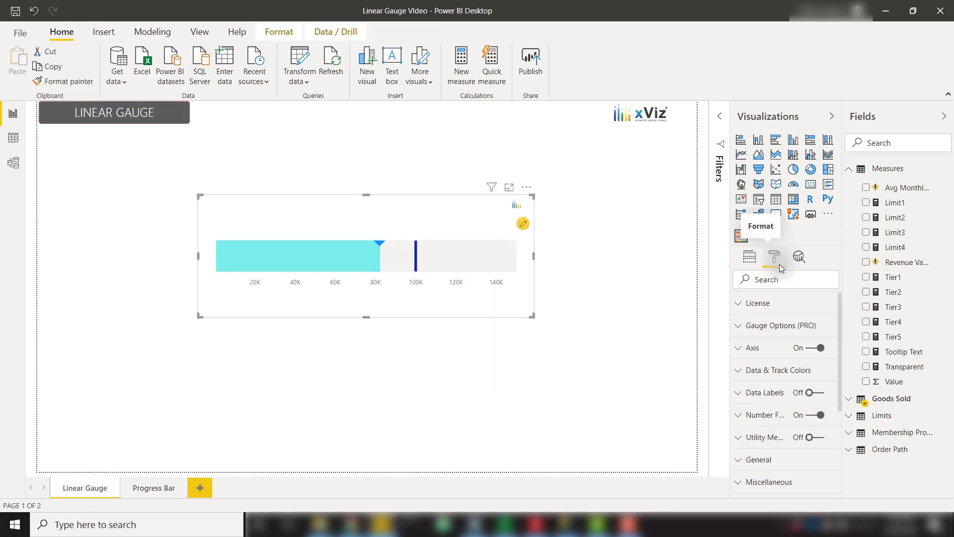
click(812, 393)
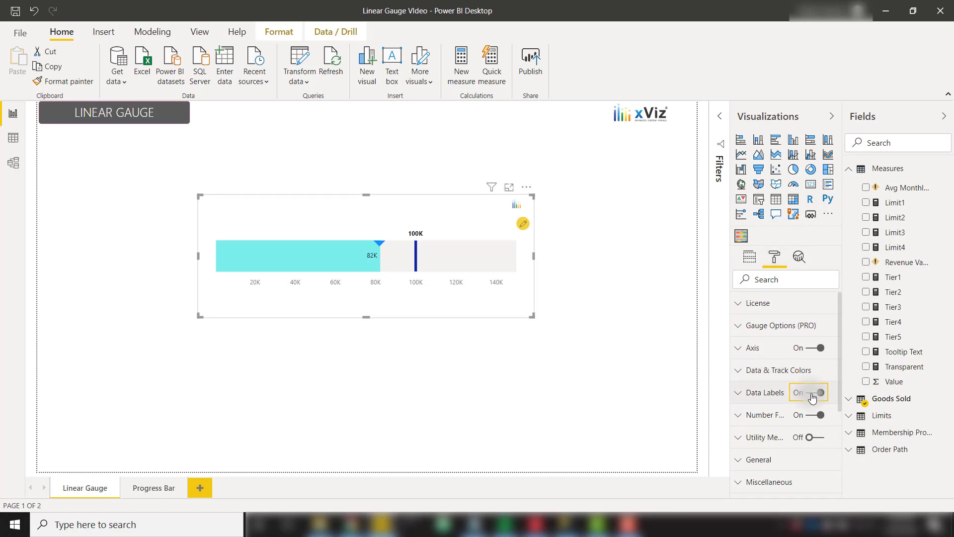
click(765, 392)
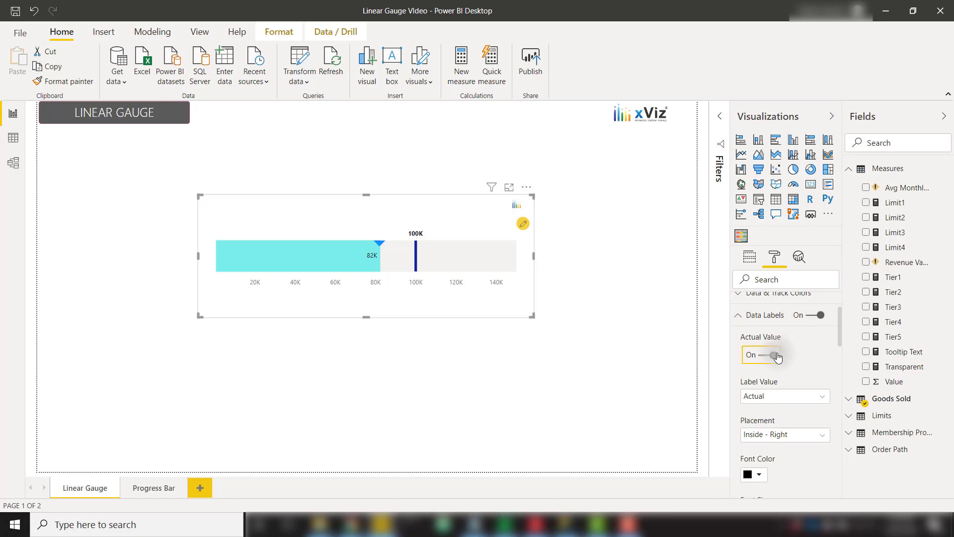
click(773, 355)
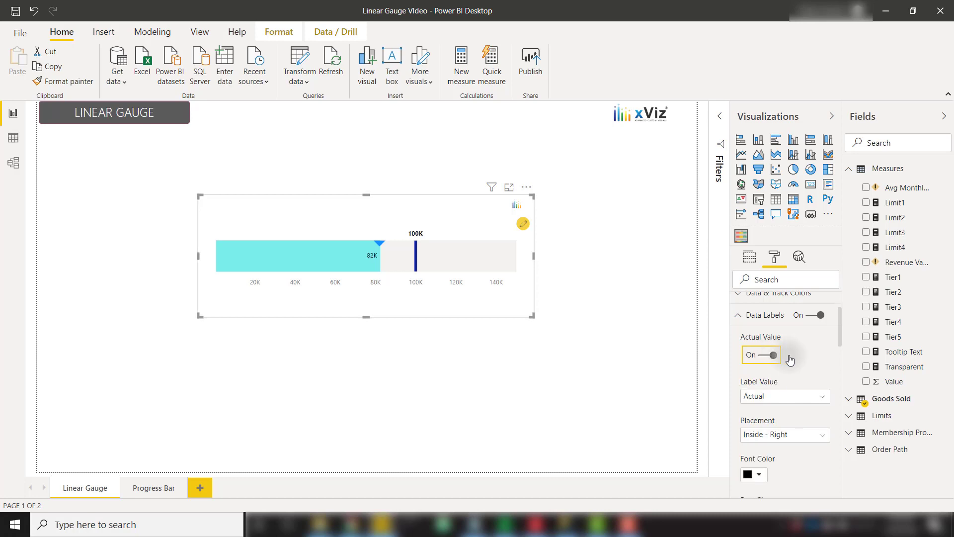
Set Label Value to Both and place the 82K (55.0%) label inside the bar.
click(784, 396)
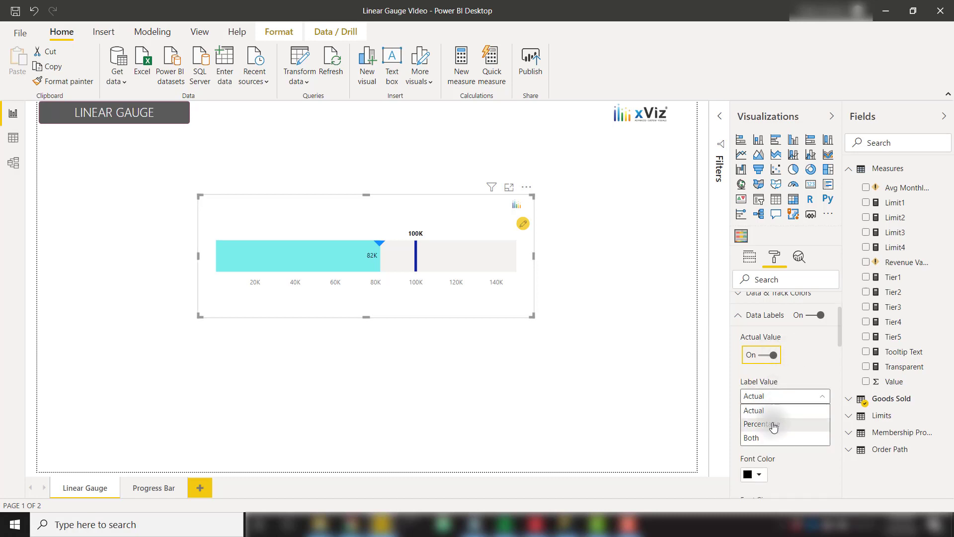
click(750, 437)
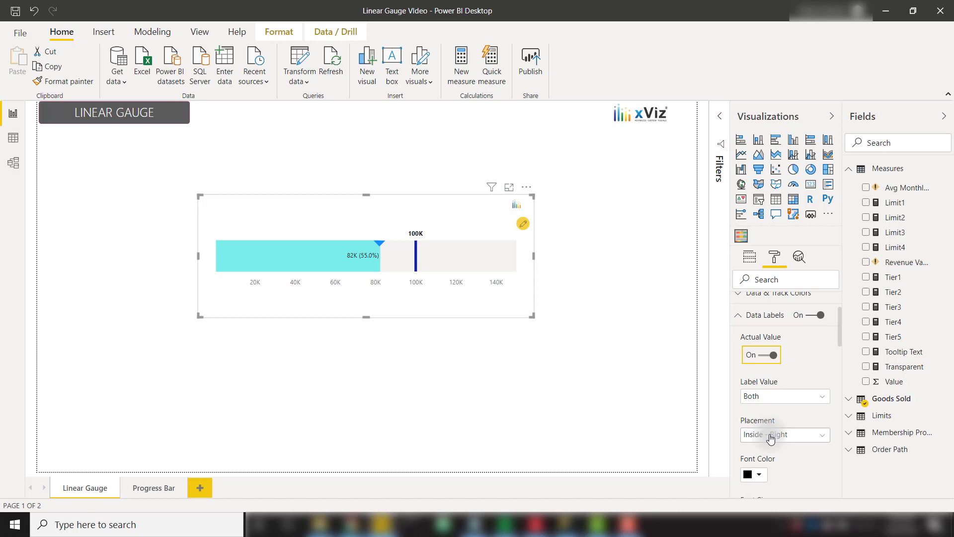
mouse_move(789, 438)
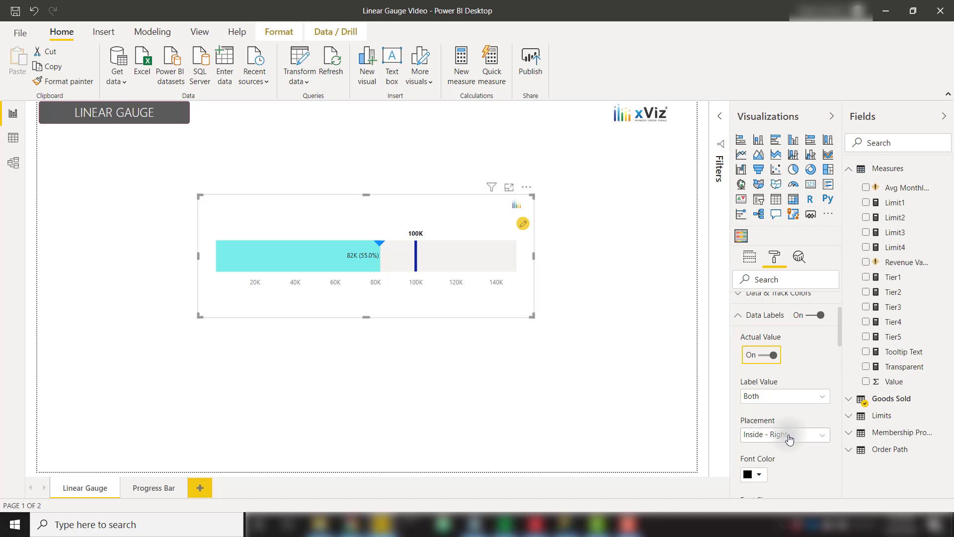
click(784, 434)
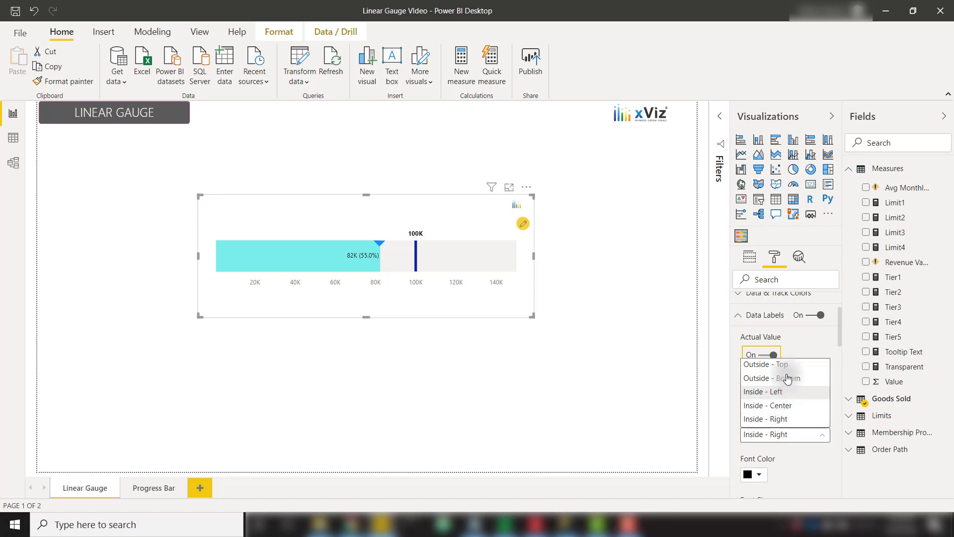
click(765, 363)
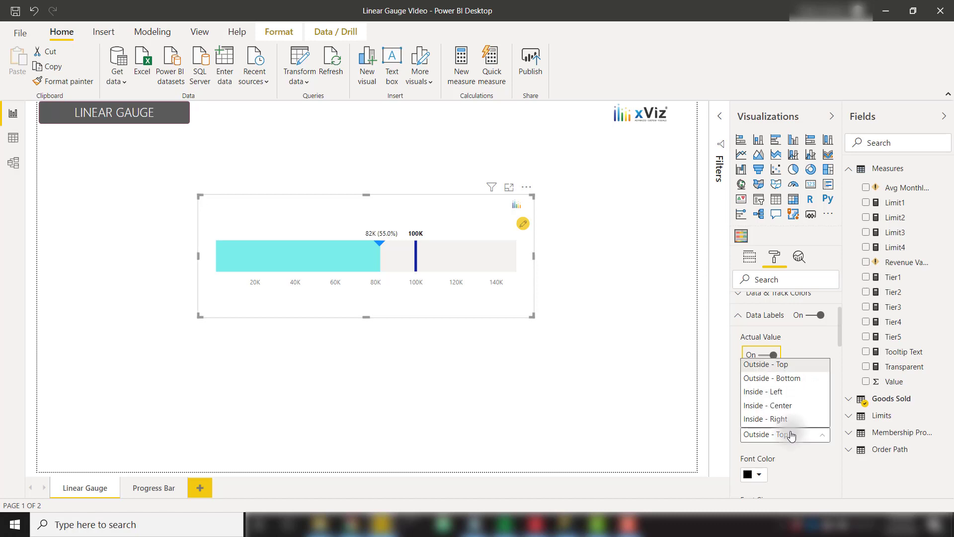
click(765, 391)
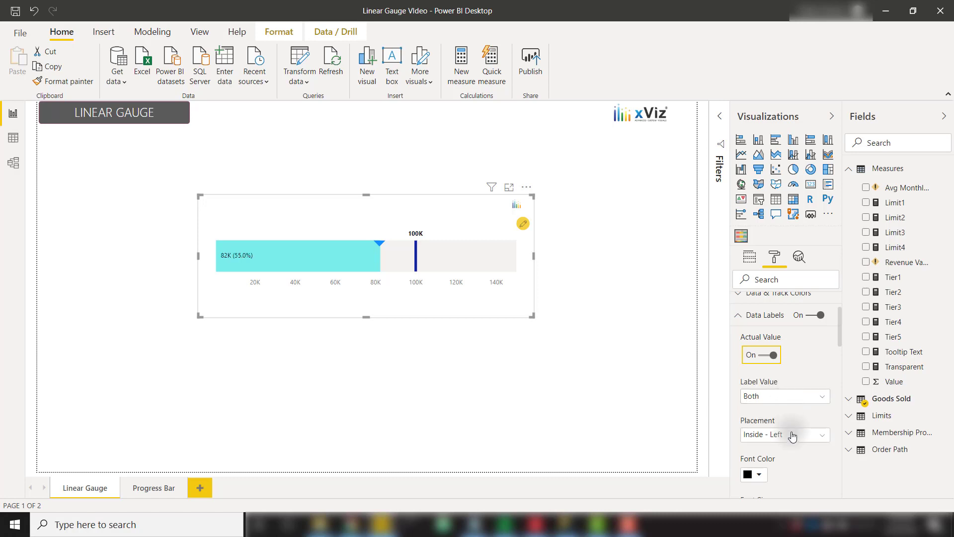
click(785, 434)
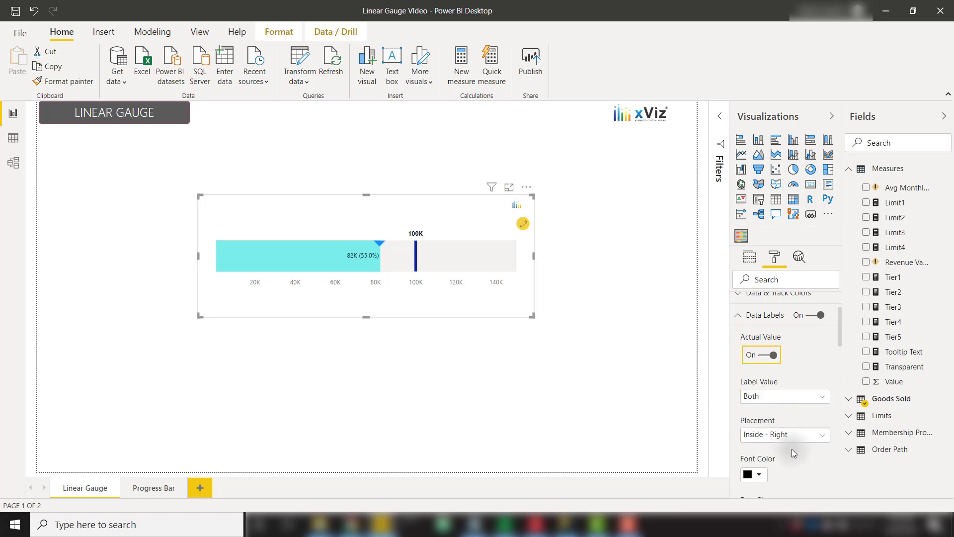
scroll(down, 3)
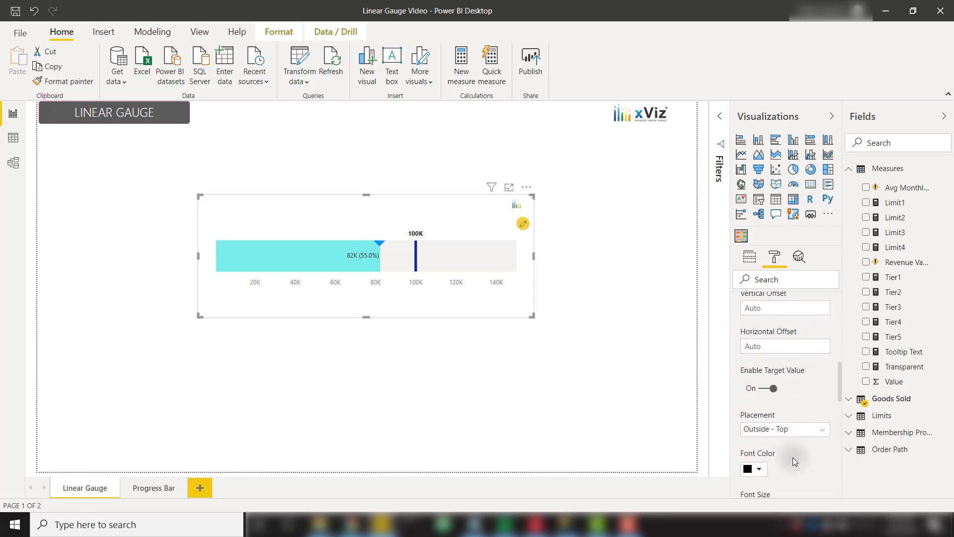
mouse_move(478, 301)
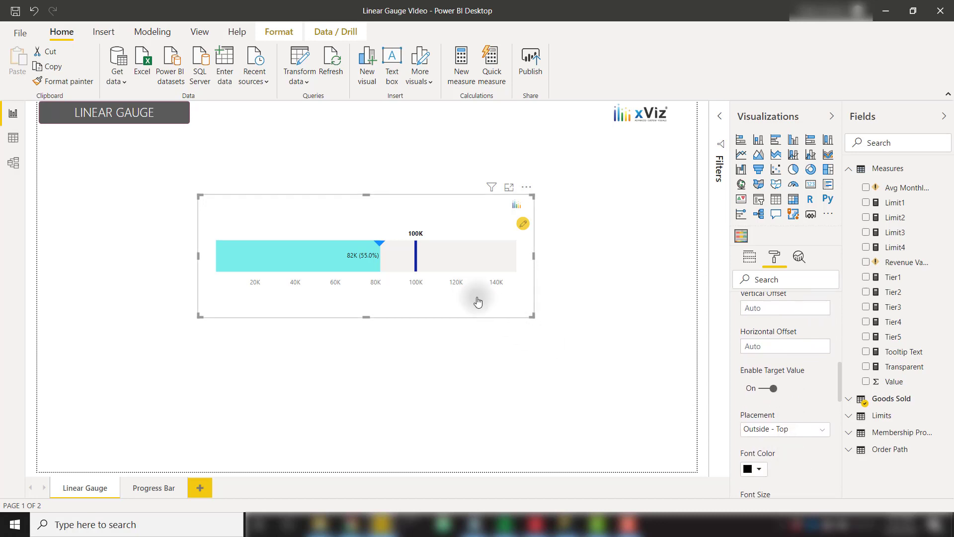
mouse_move(831, 365)
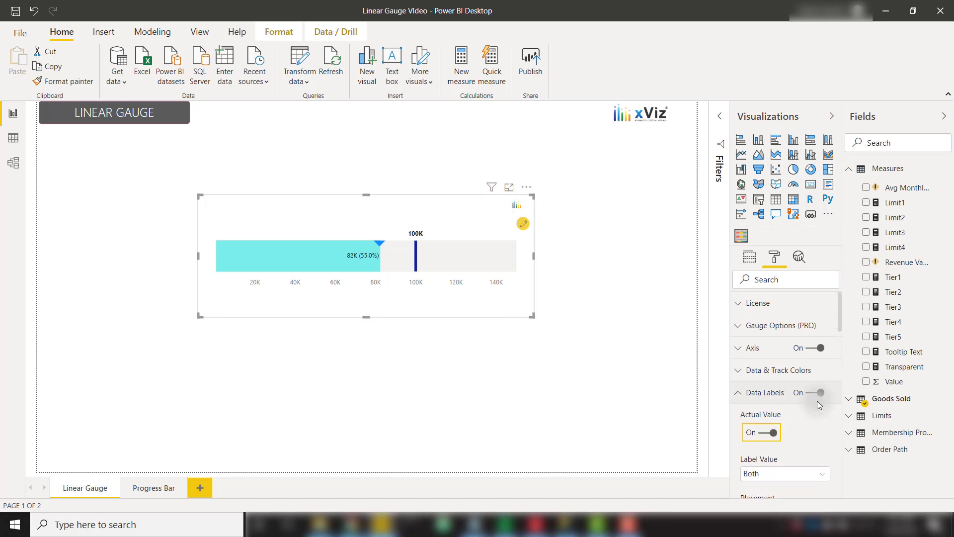
Toggle Reverse Axis on then off, review axis labels, and expand Gauge Options (PRO).
click(753, 347)
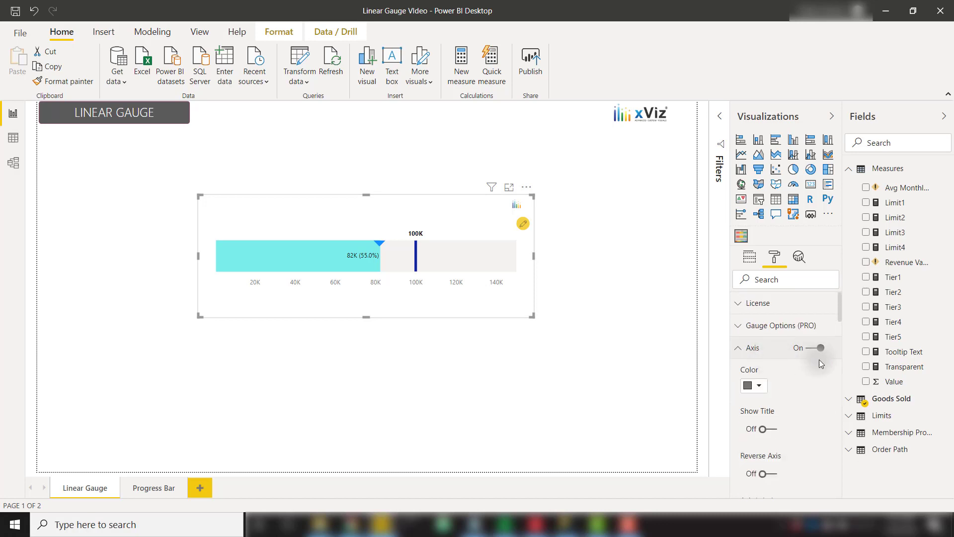
scroll(down, 3)
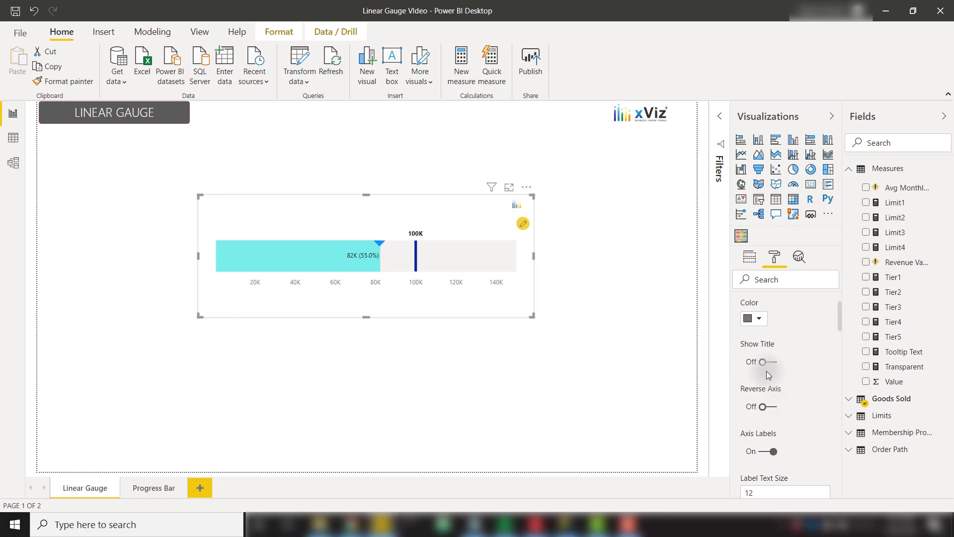
click(772, 361)
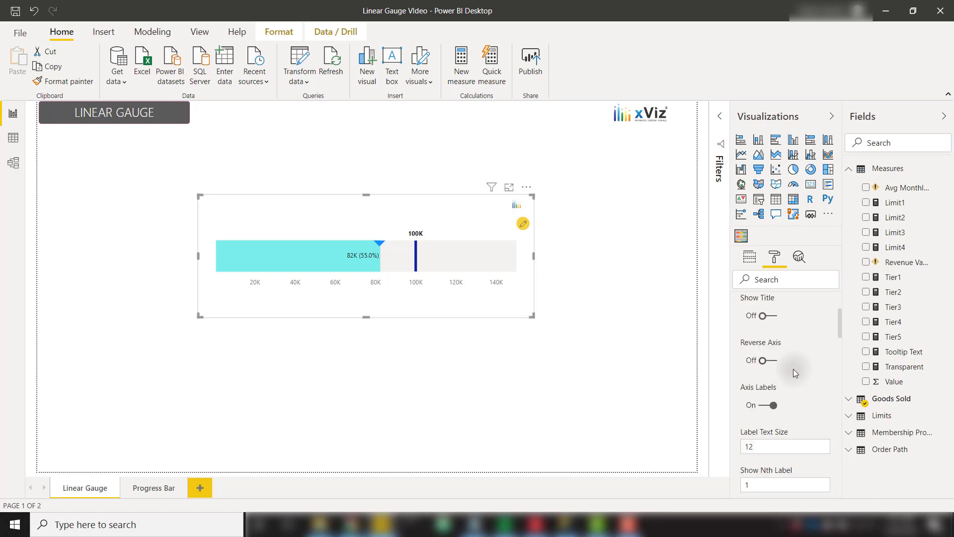
click(760, 360)
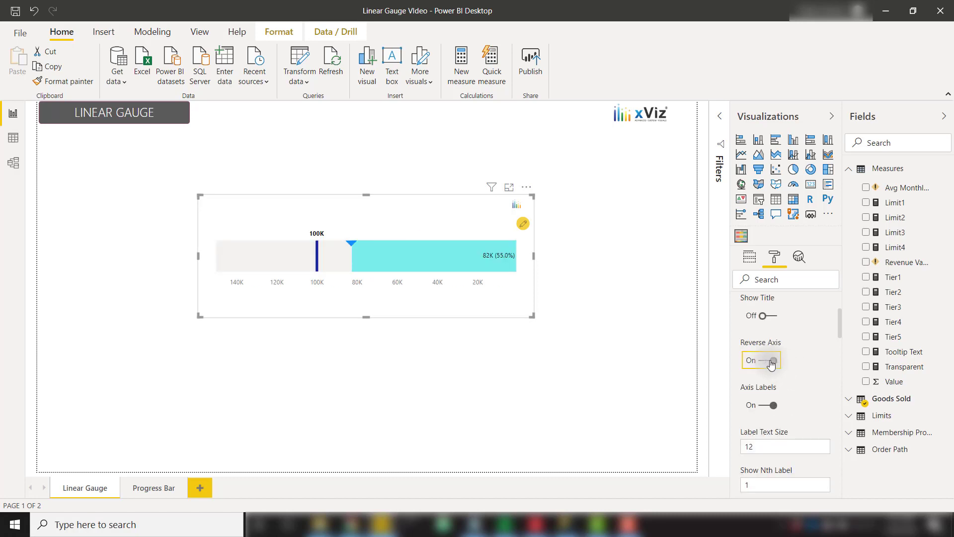
click(769, 361)
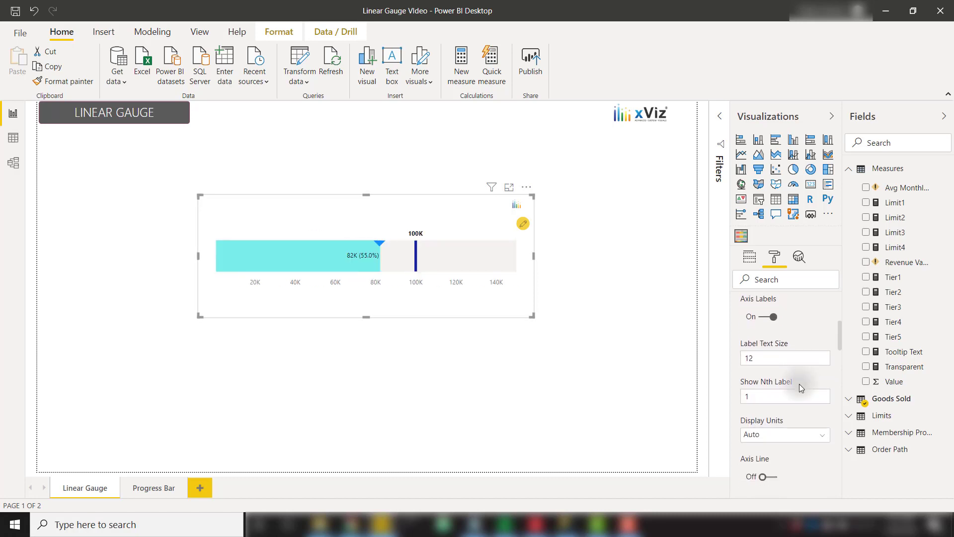
click(784, 395)
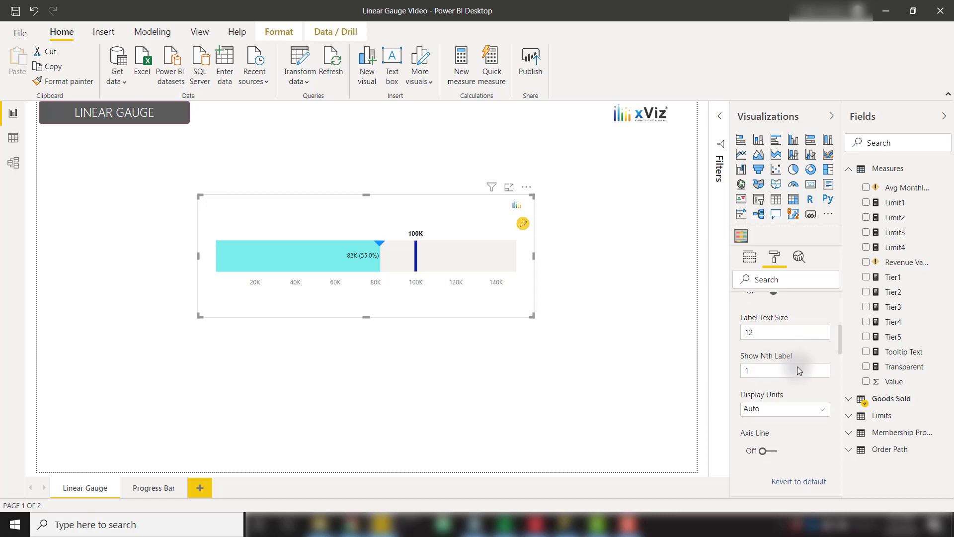
click(774, 450)
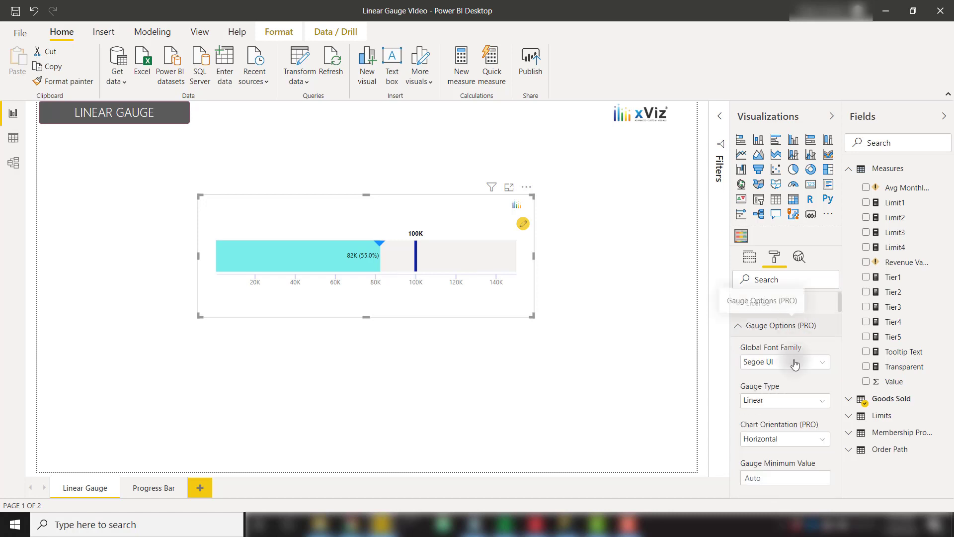
click(784, 438)
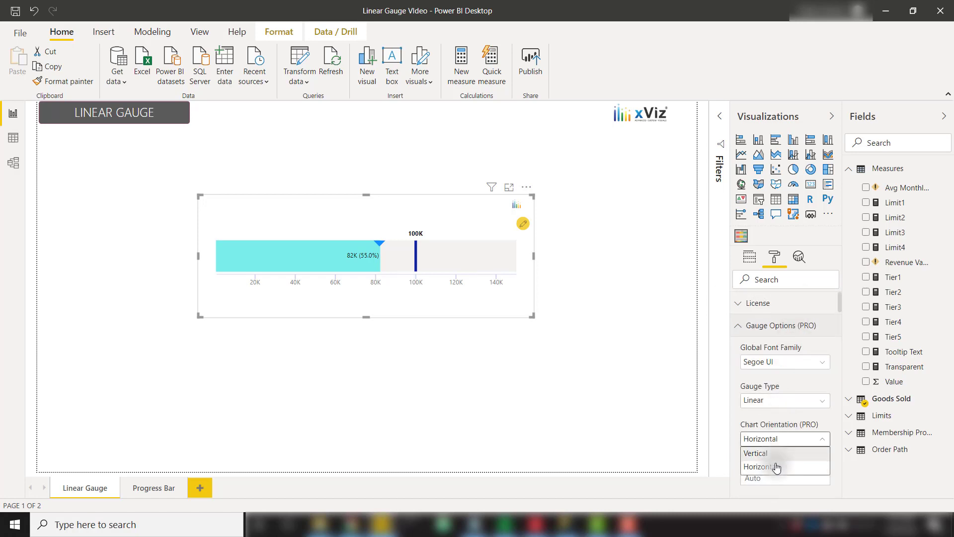
click(755, 453)
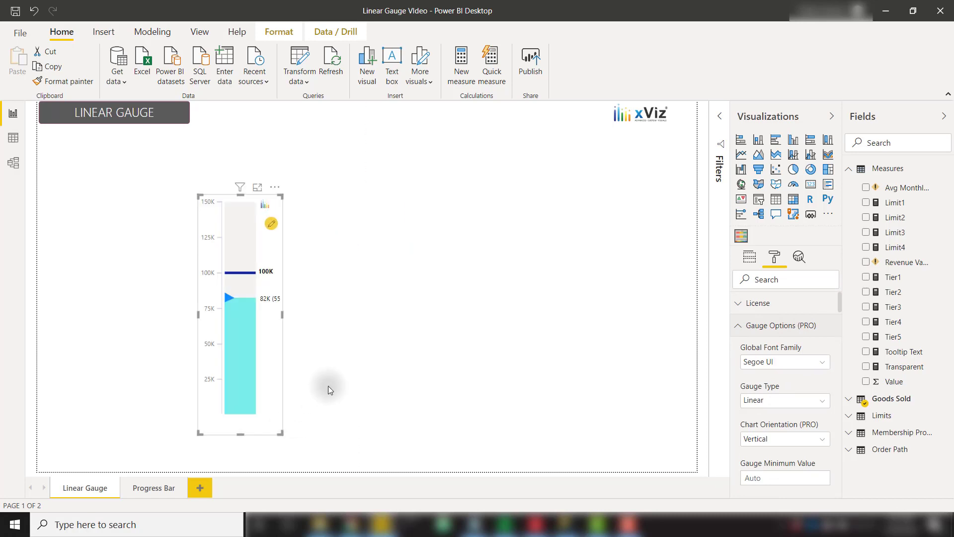
click(784, 438)
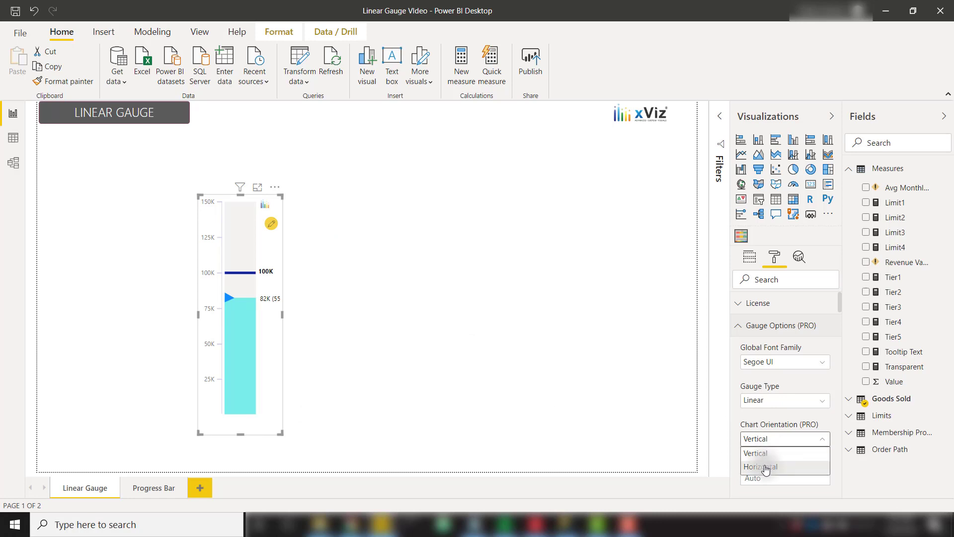
click(760, 466)
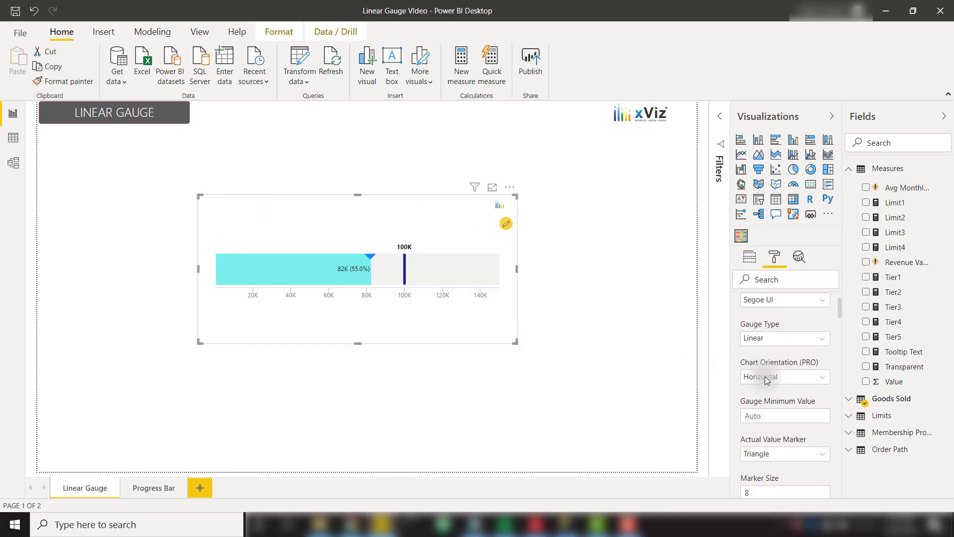
Thicken the gauge bar by typing 10 into the Gauge Width field.
scroll(down, 3)
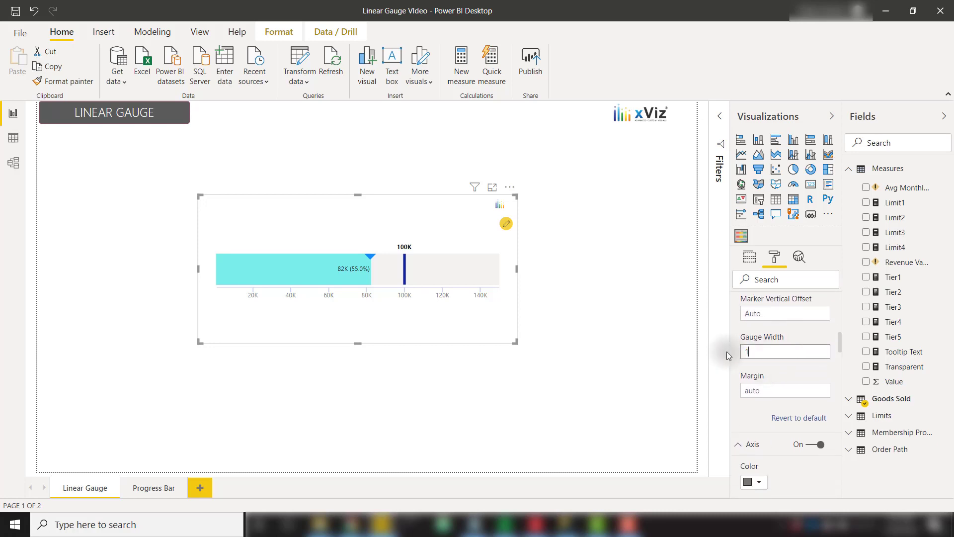
text(10)
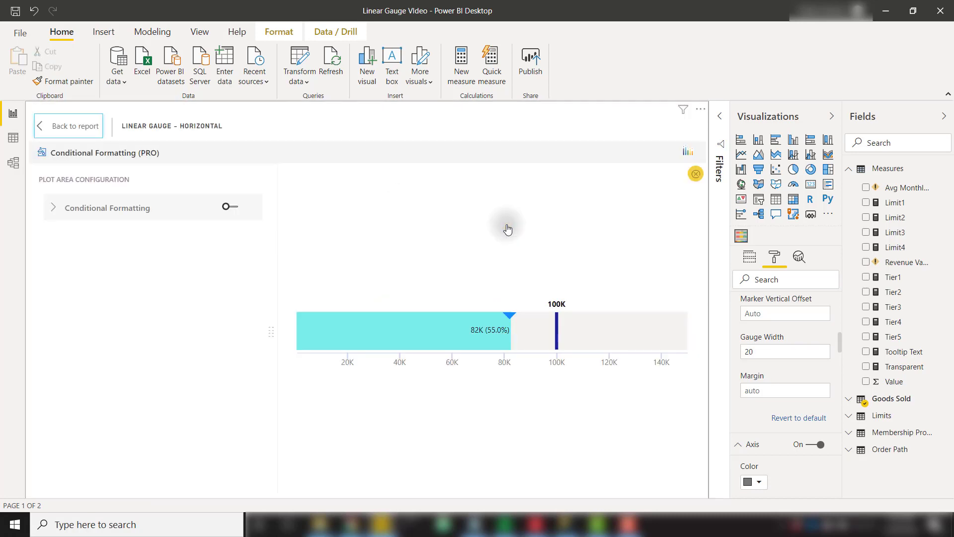
Enable conditional formatting with % ranges and re-enable Apply to Track Background.
click(230, 206)
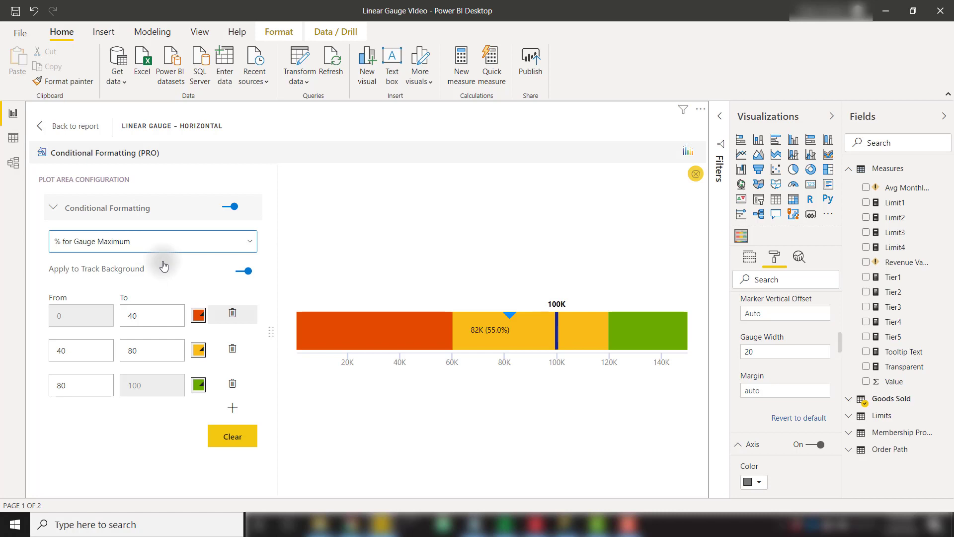
mouse_move(167, 250)
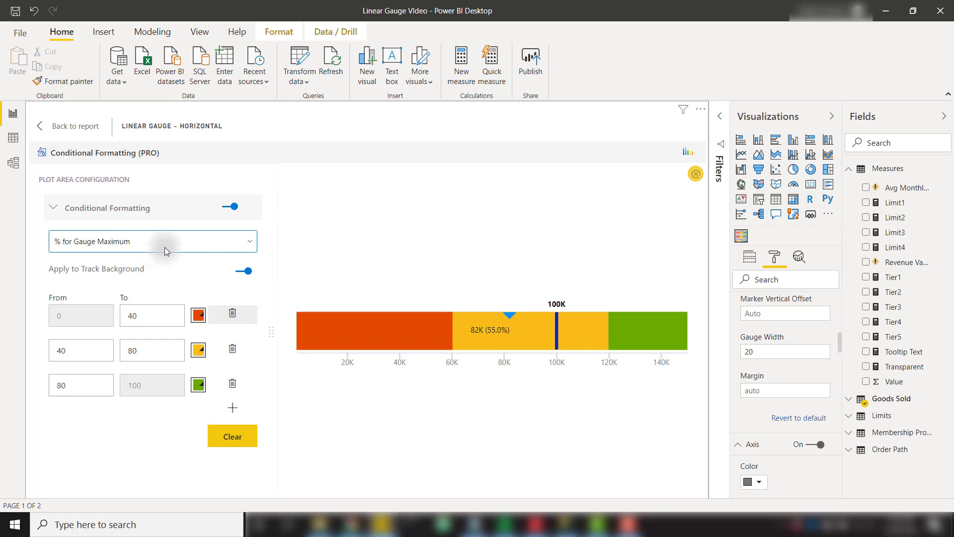
click(152, 241)
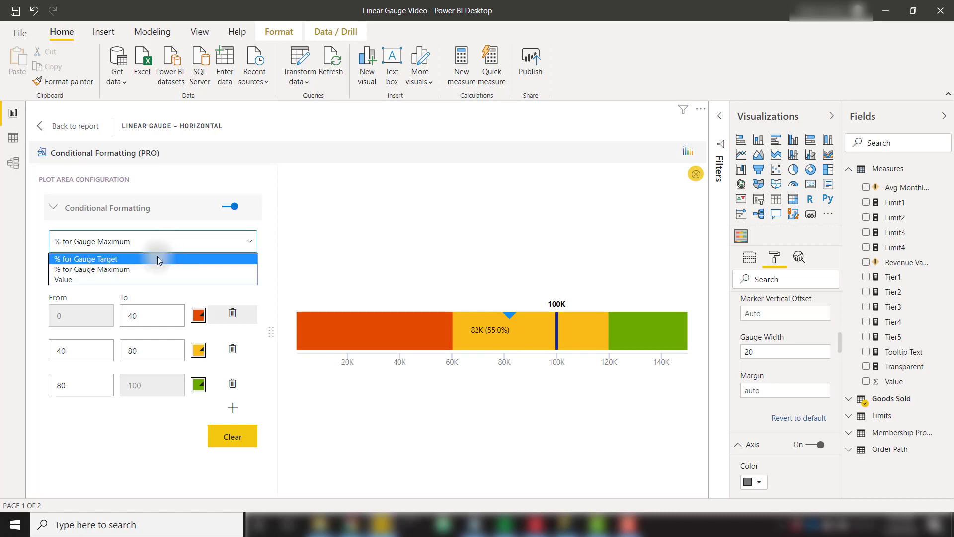
mouse_move(141, 280)
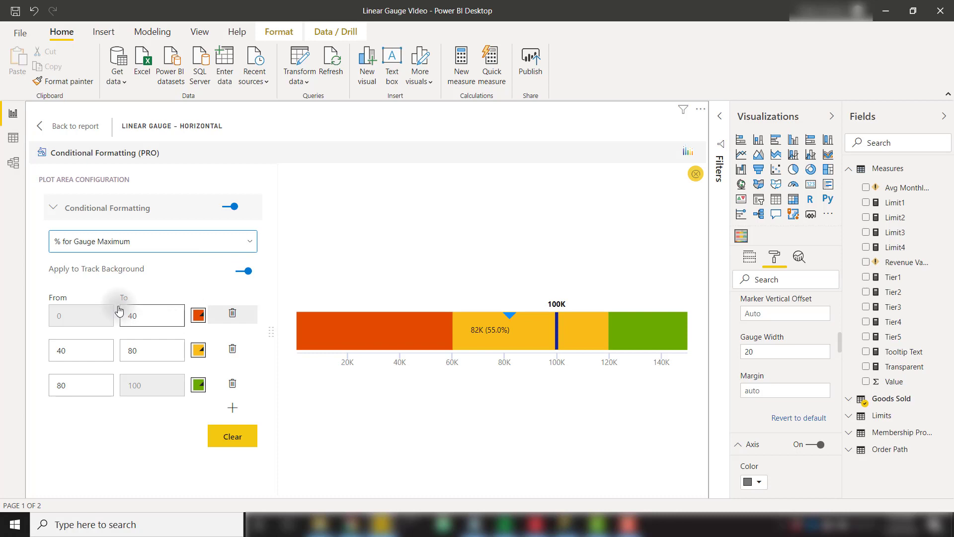
mouse_move(184, 288)
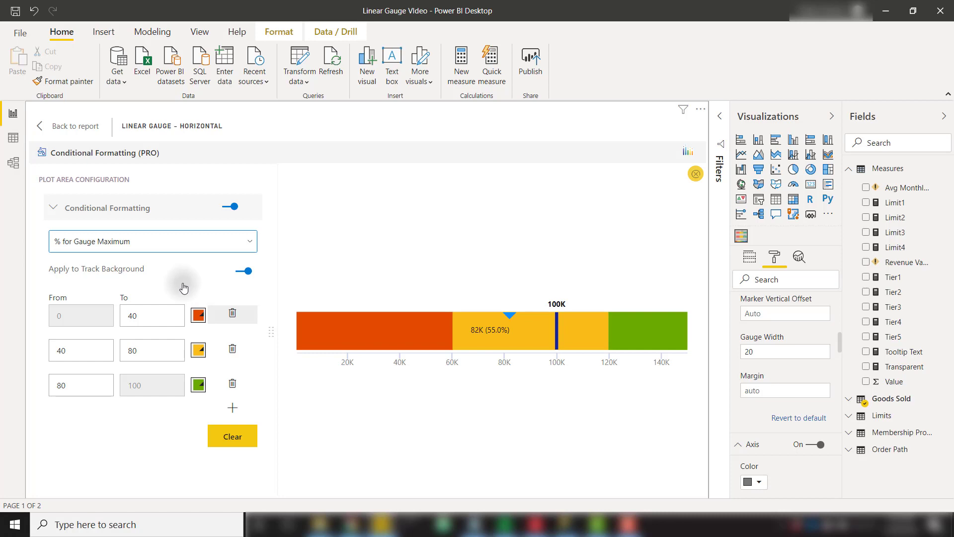
click(243, 270)
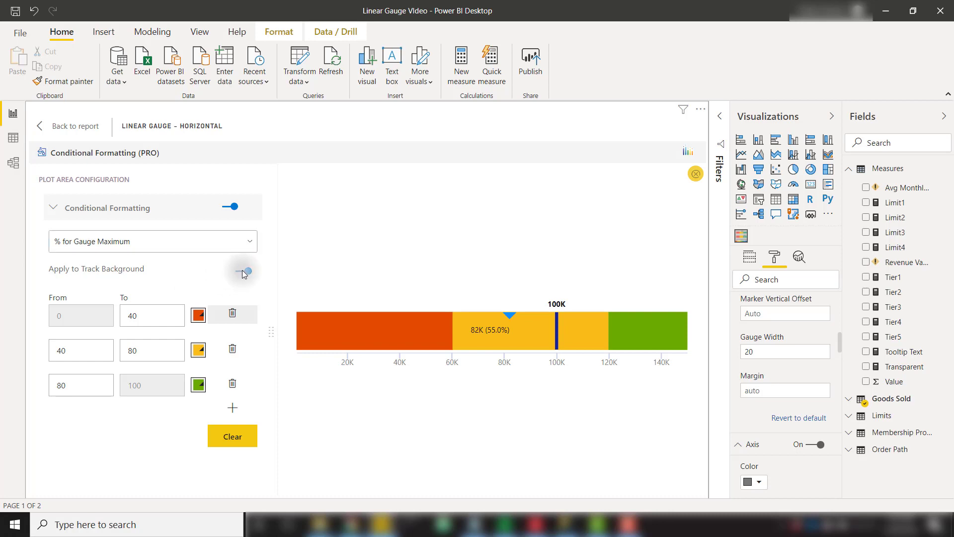
click(242, 271)
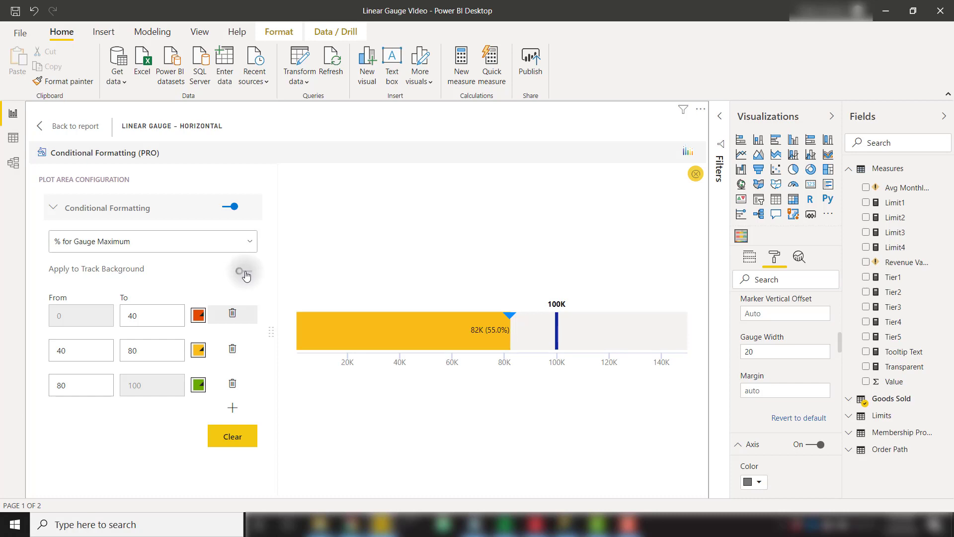
click(242, 271)
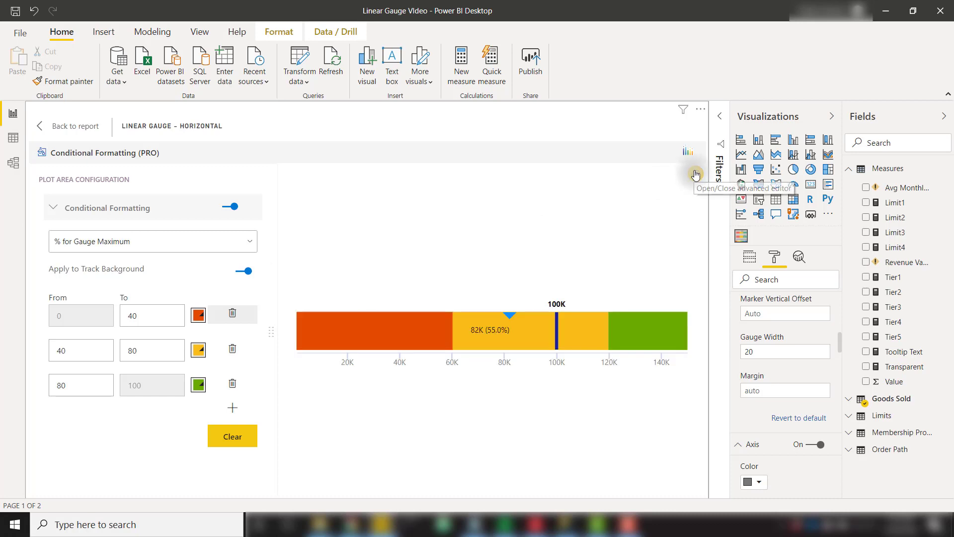